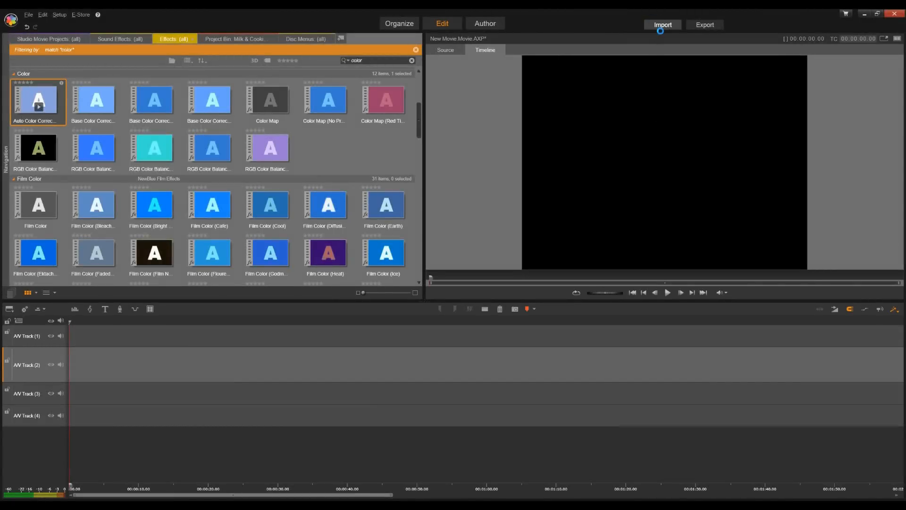
Launch Studio Importer and choose Stop Motion as the import source
click(662, 24)
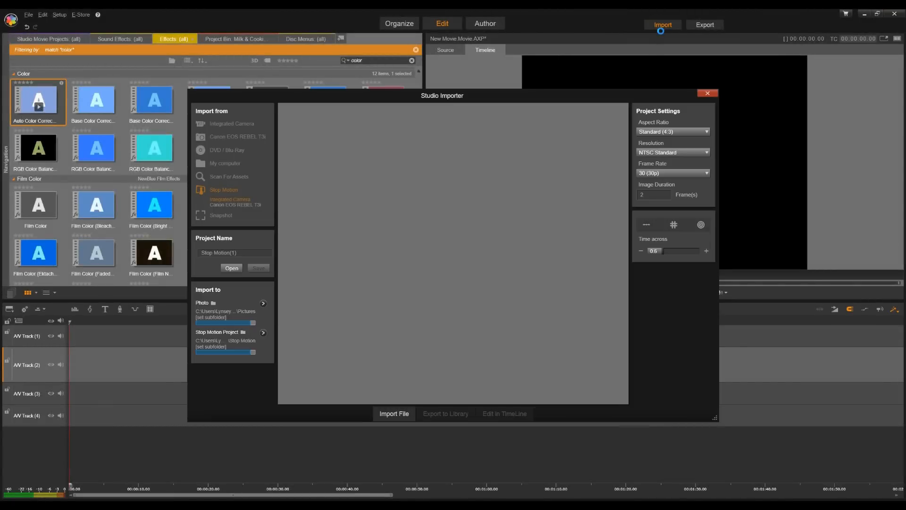
click(224, 190)
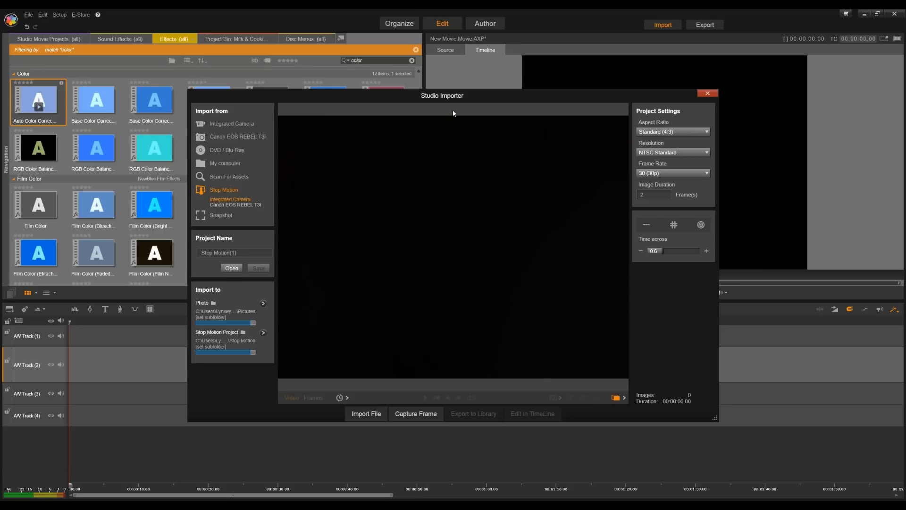
mouse_move(221, 193)
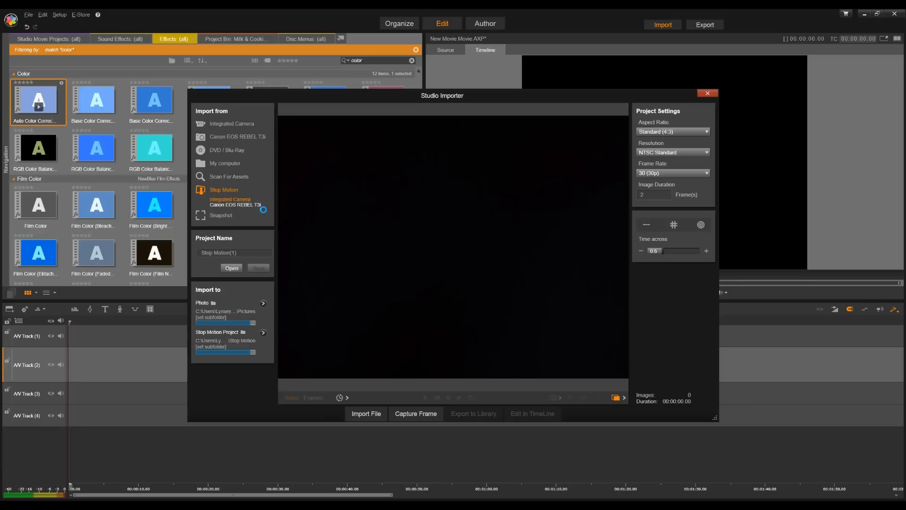
Select the Canon EOS REBEL T3i as the live source and review its DSLR Capture Settings
click(233, 202)
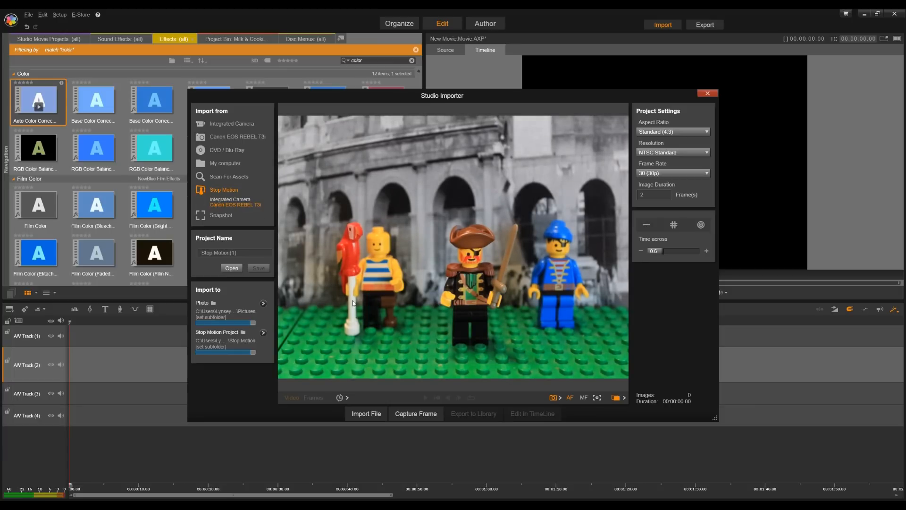
mouse_move(538, 401)
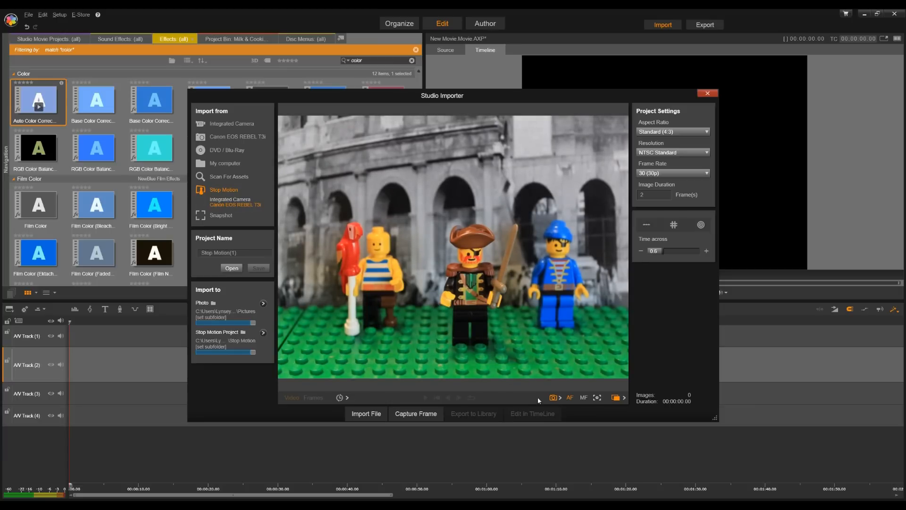
mouse_move(554, 398)
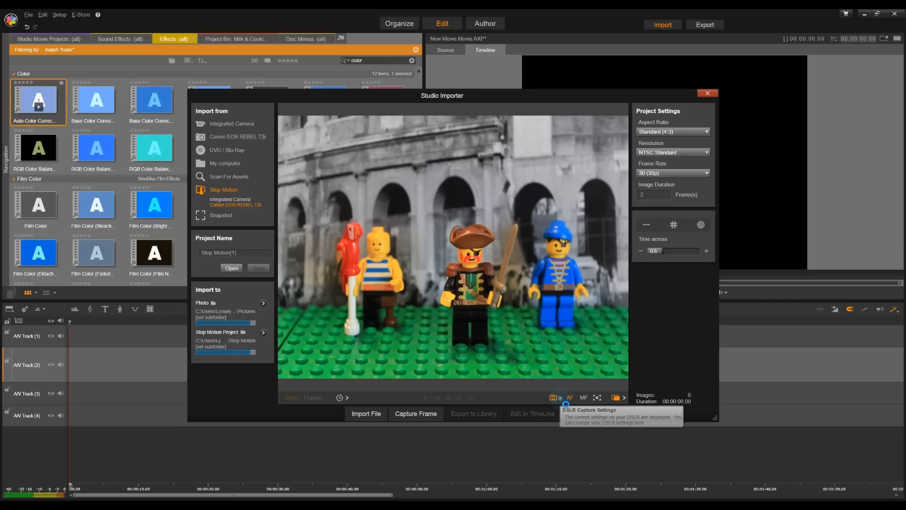
click(565, 398)
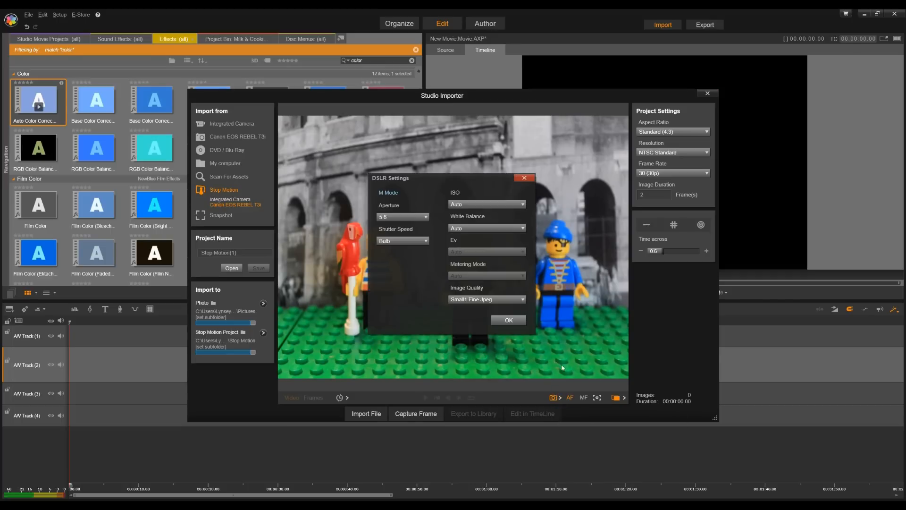
click(508, 320)
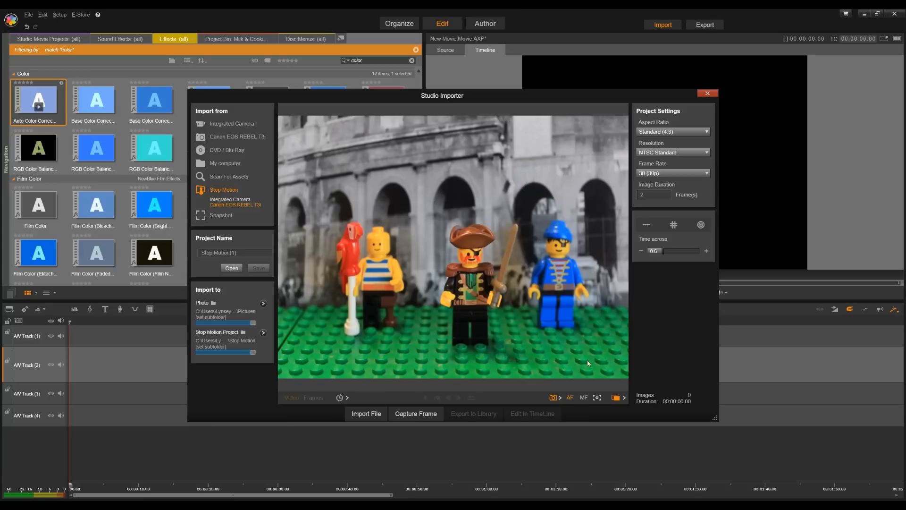
mouse_move(586, 404)
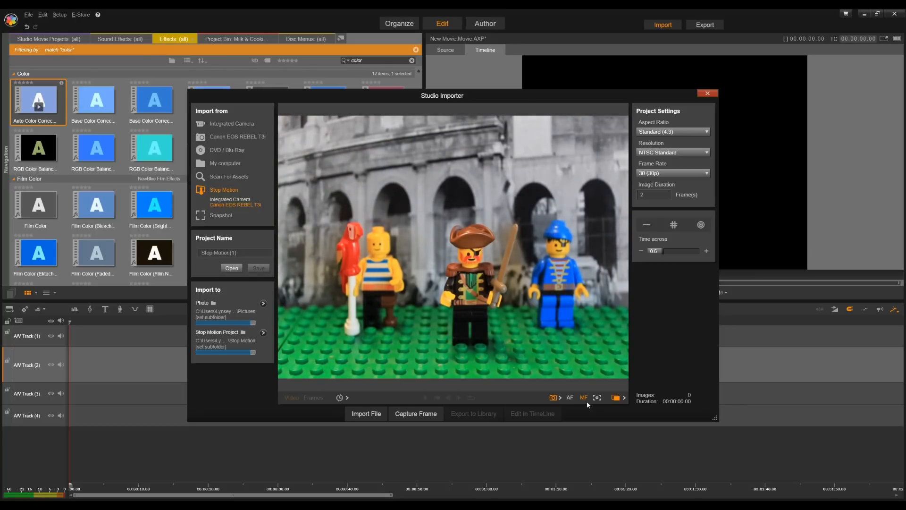
mouse_move(686, 135)
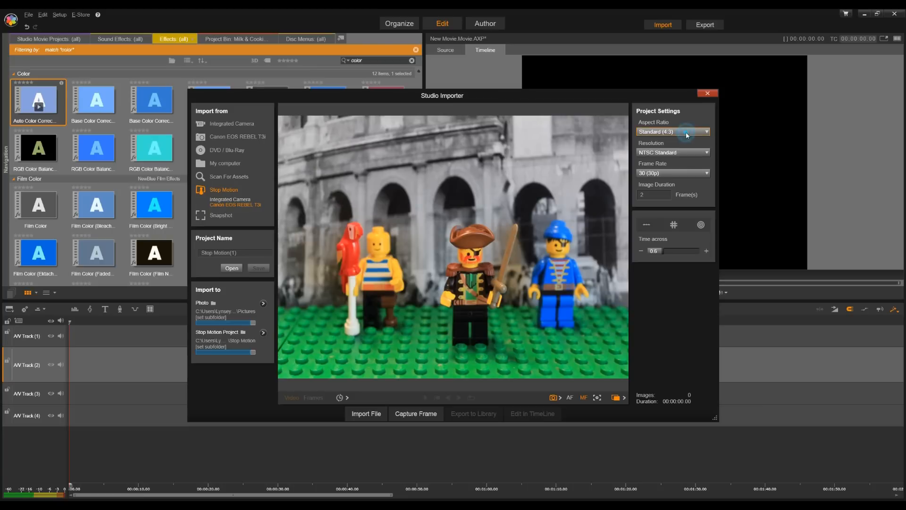
mouse_move(692, 174)
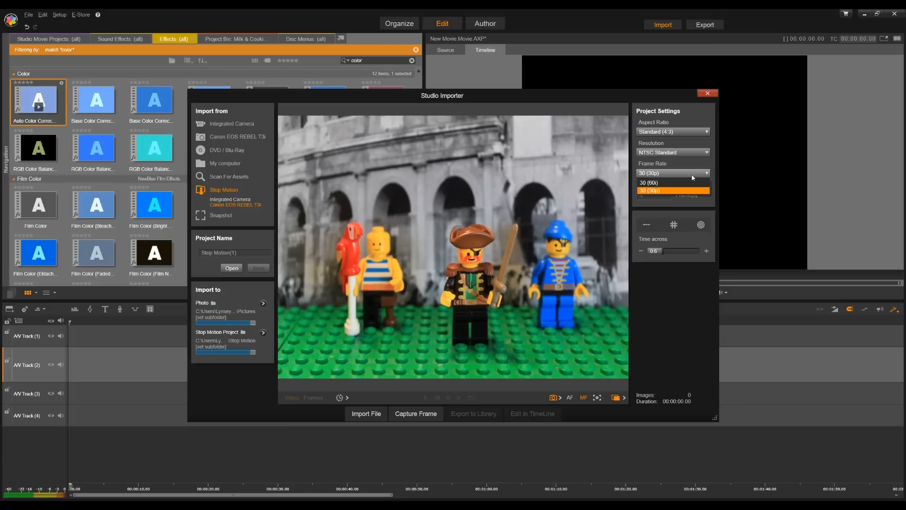
click(672, 190)
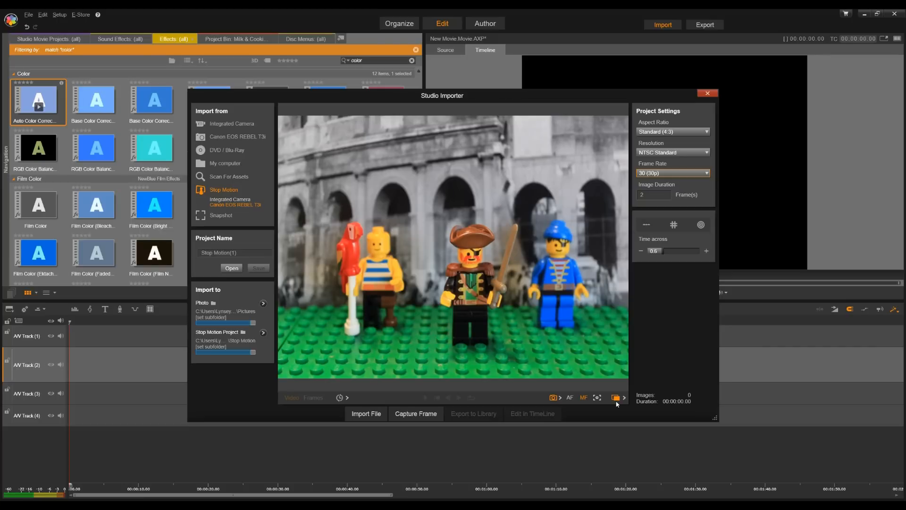
mouse_move(431, 426)
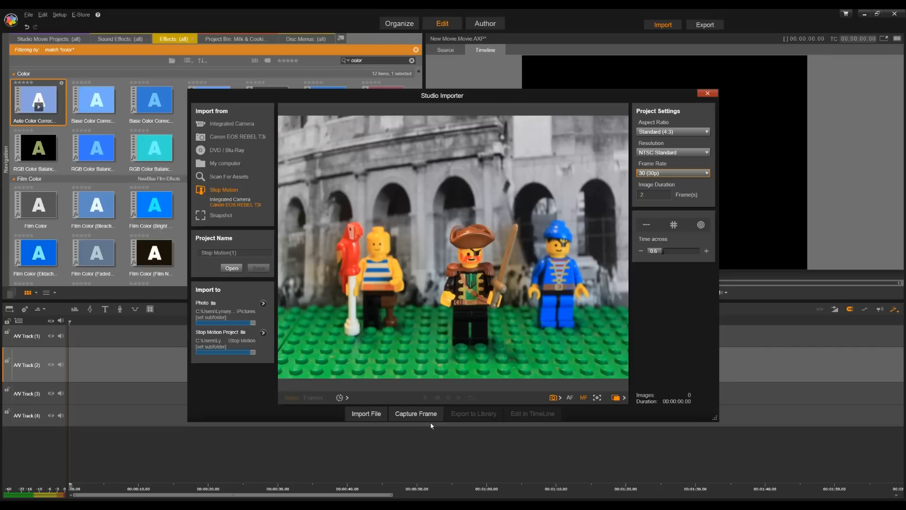
mouse_move(415, 414)
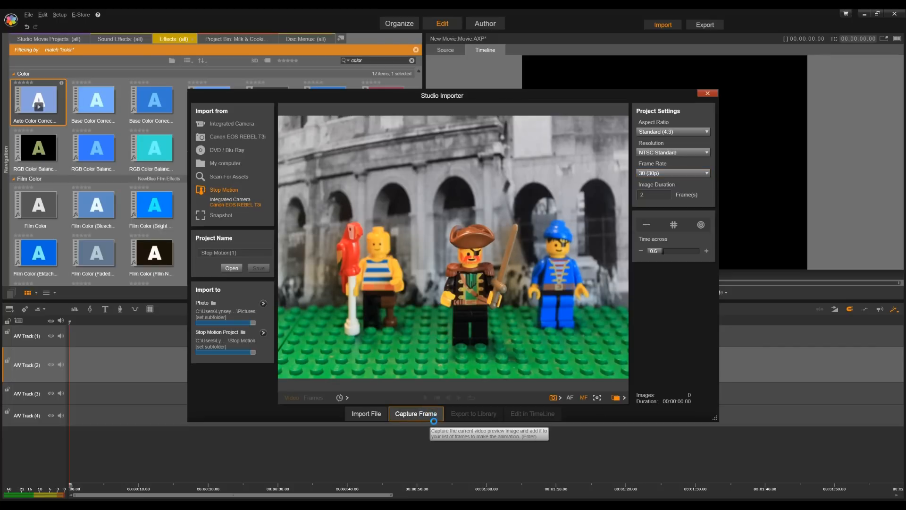
Capture two frames of the pirate scene, moving the sword between them
click(416, 413)
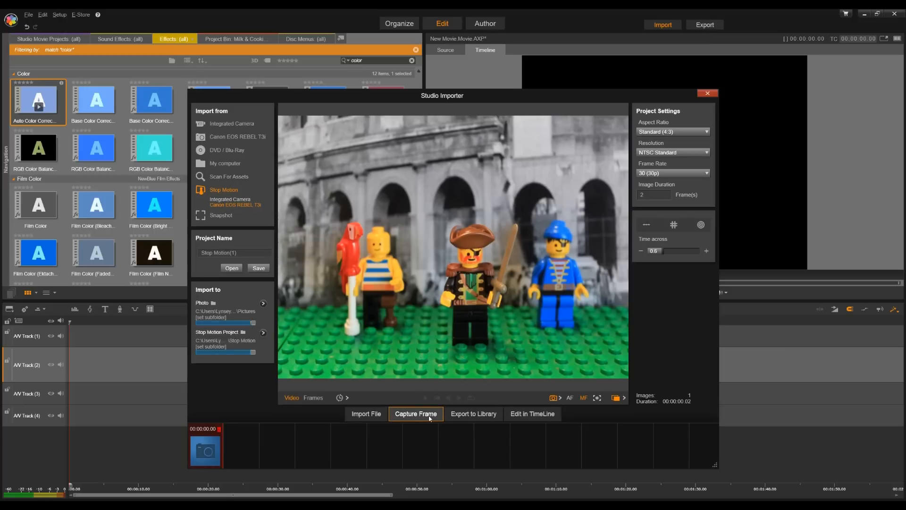
click(415, 414)
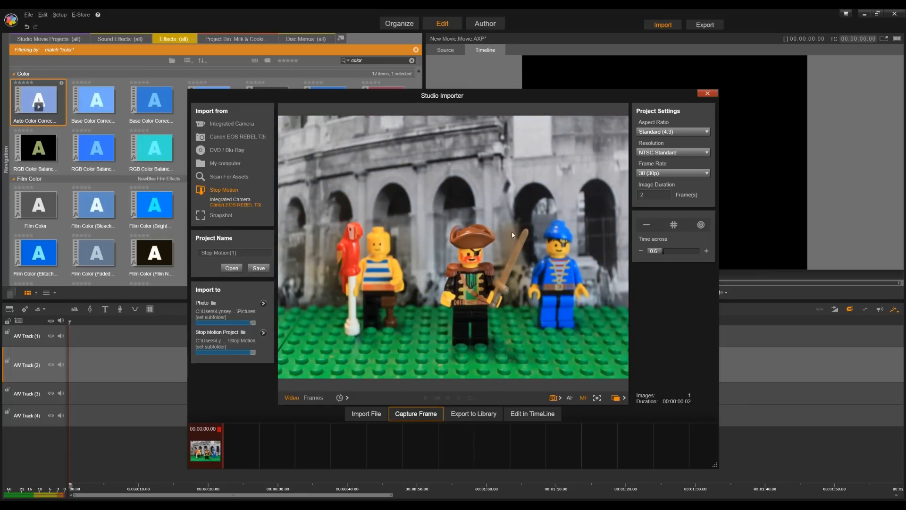
mouse_move(441, 387)
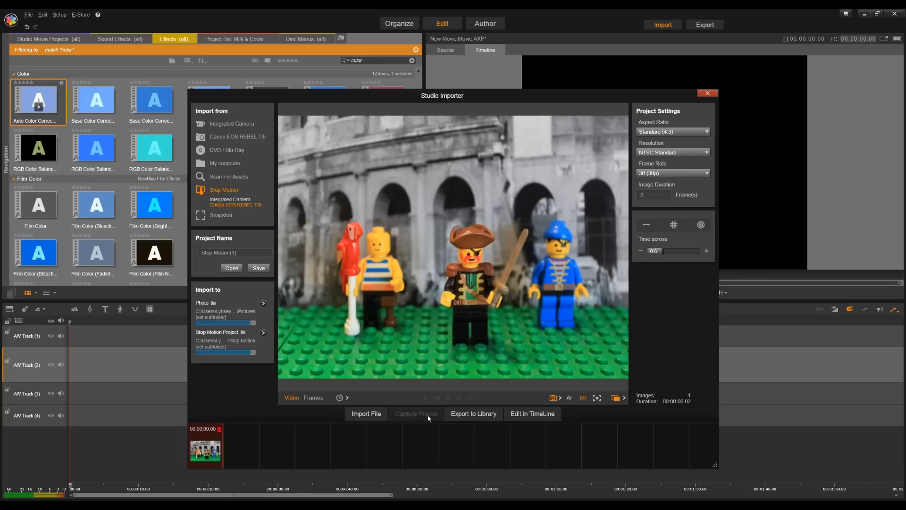
click(416, 413)
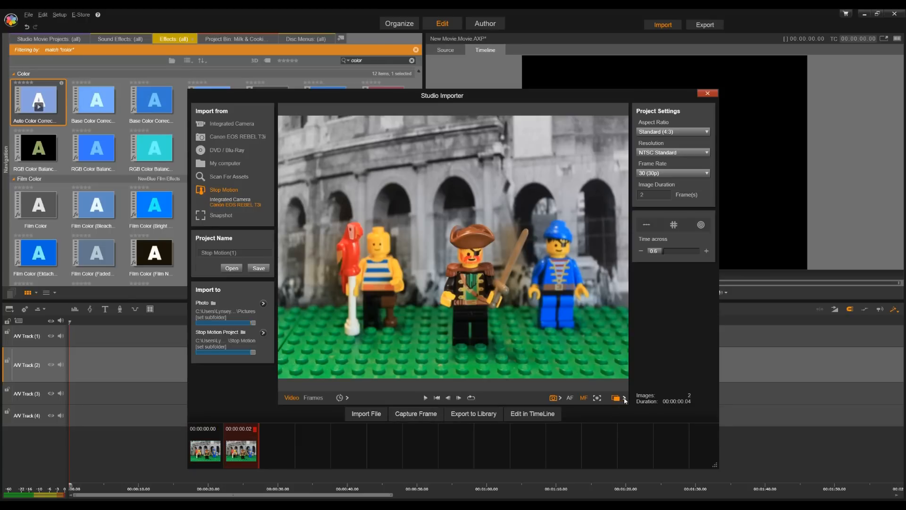
Adjust the onion-skin overlay slider and confirm the setting
click(623, 398)
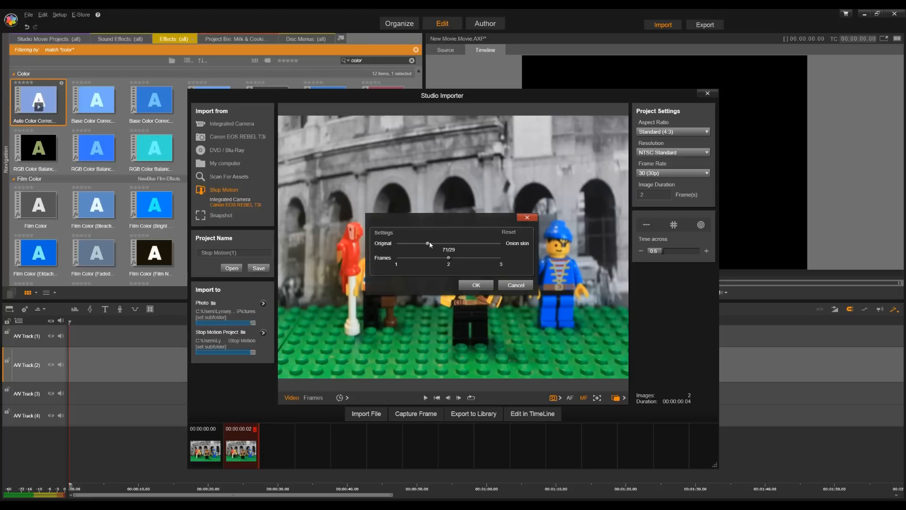
click(475, 285)
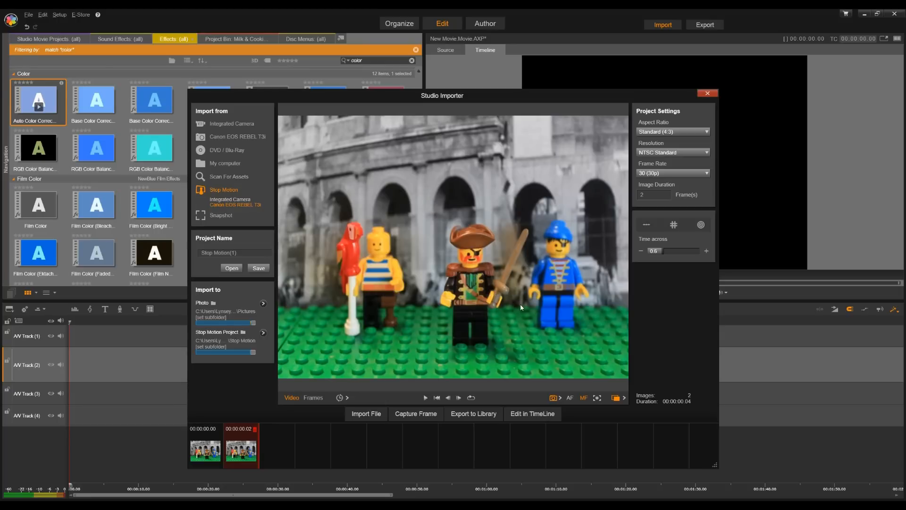
mouse_move(451, 397)
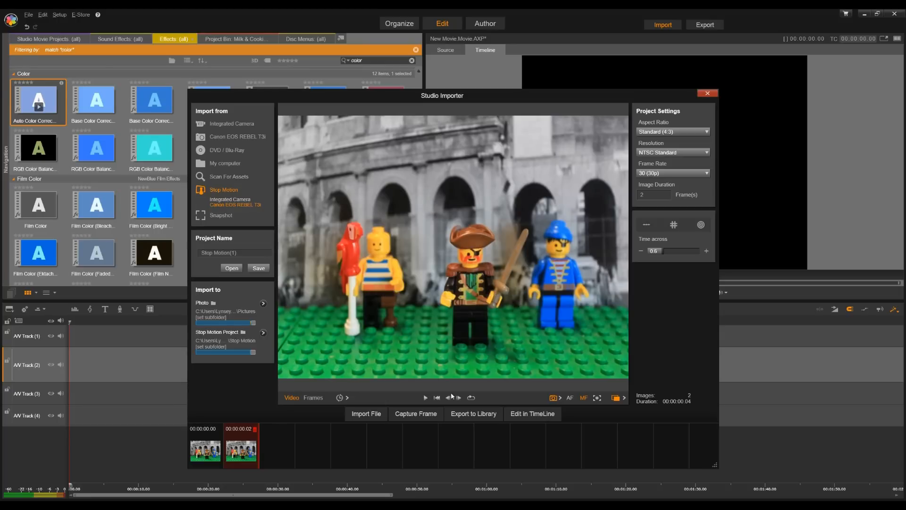
mouse_move(415, 413)
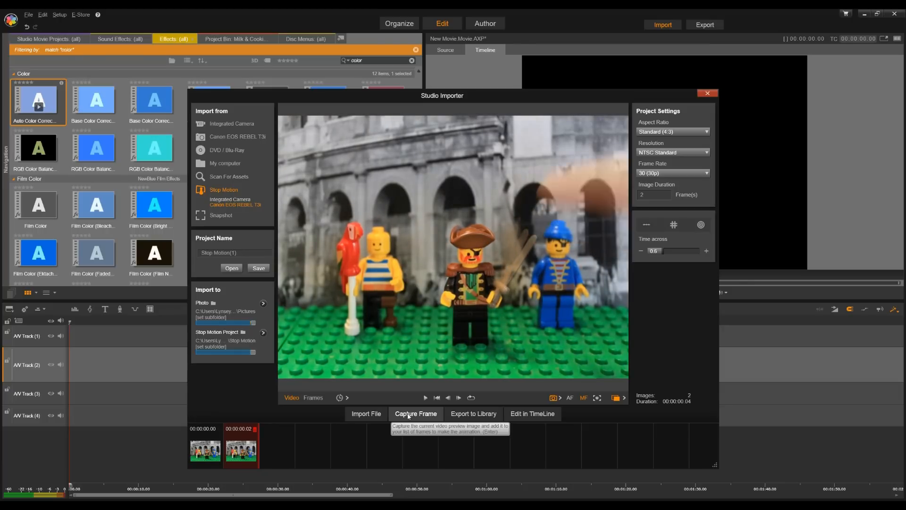
Capture the next sword-swing frame, then clear the frame list back to zero images
click(416, 414)
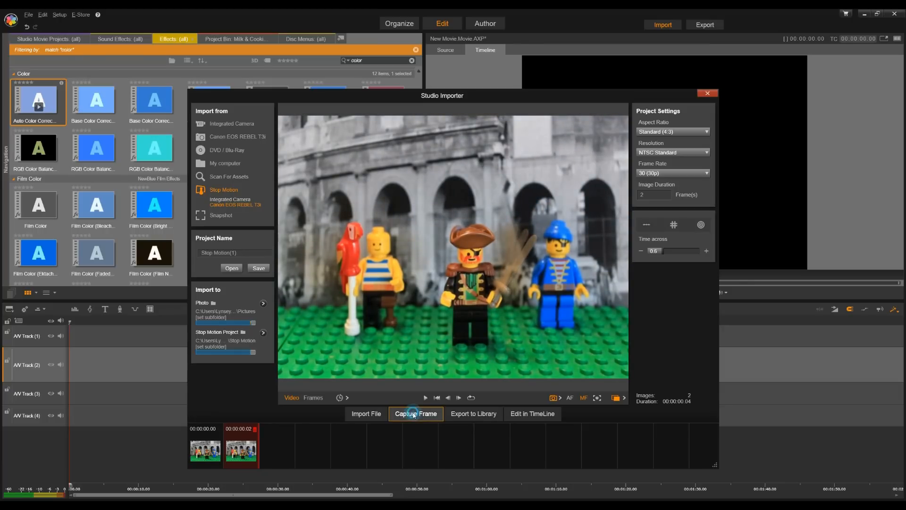
click(416, 414)
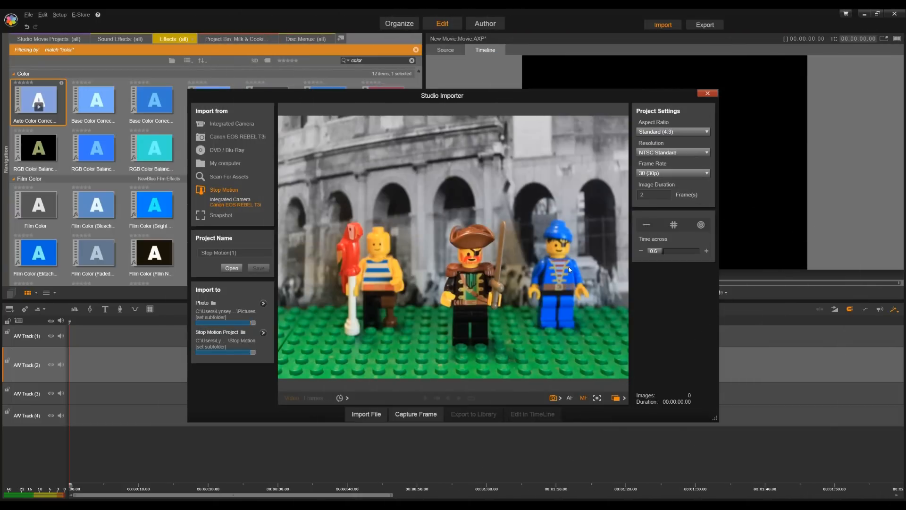
mouse_move(602, 326)
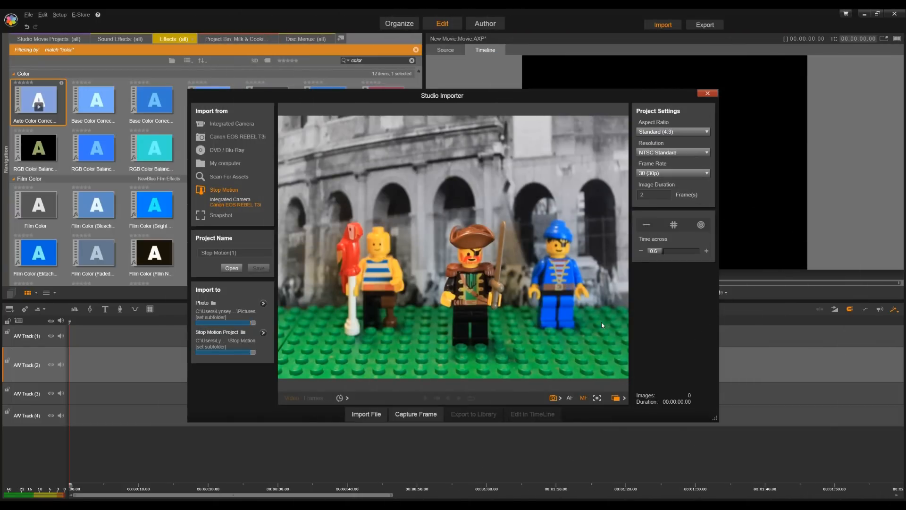
mouse_move(416, 414)
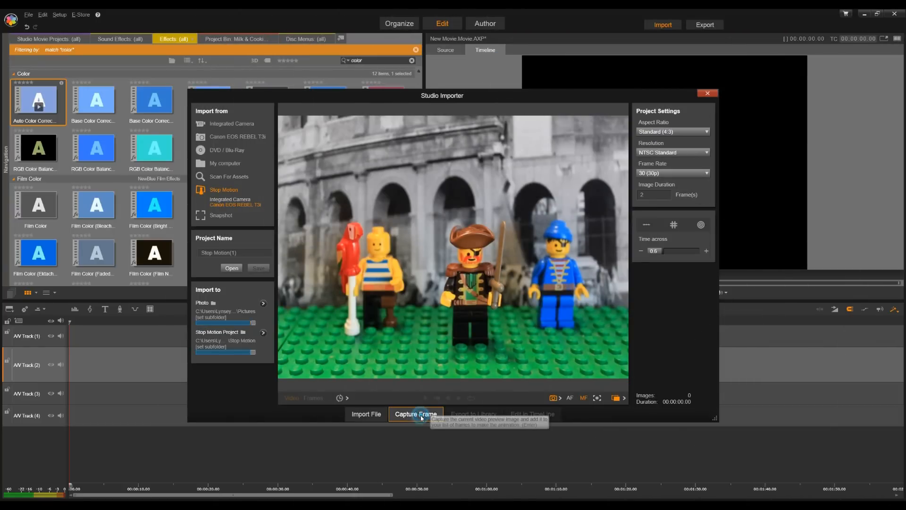
Capture the first frame of the fresh sword-fight sequence (one image, two frames' duration)
click(415, 414)
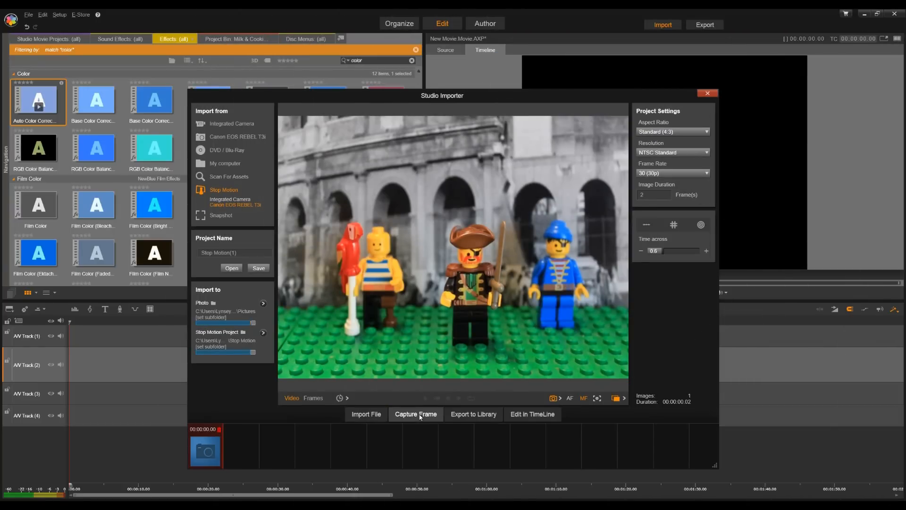
click(416, 414)
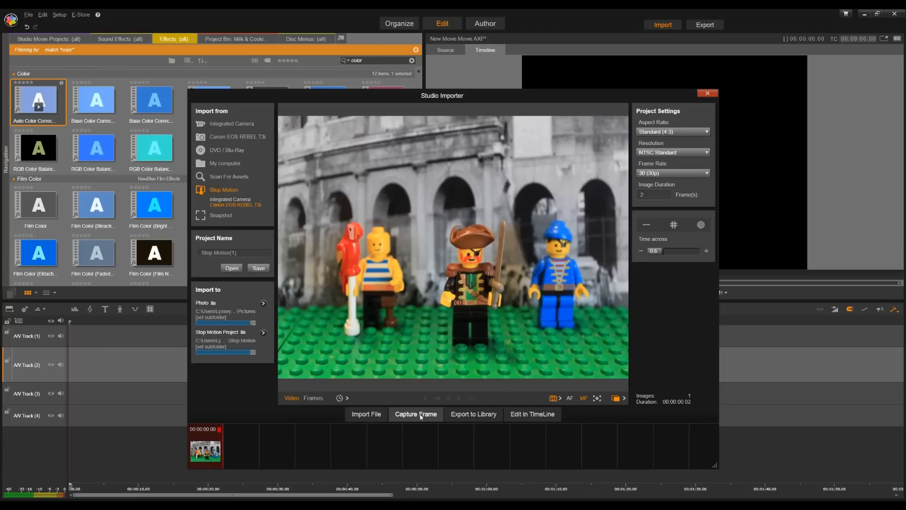
mouse_move(551, 392)
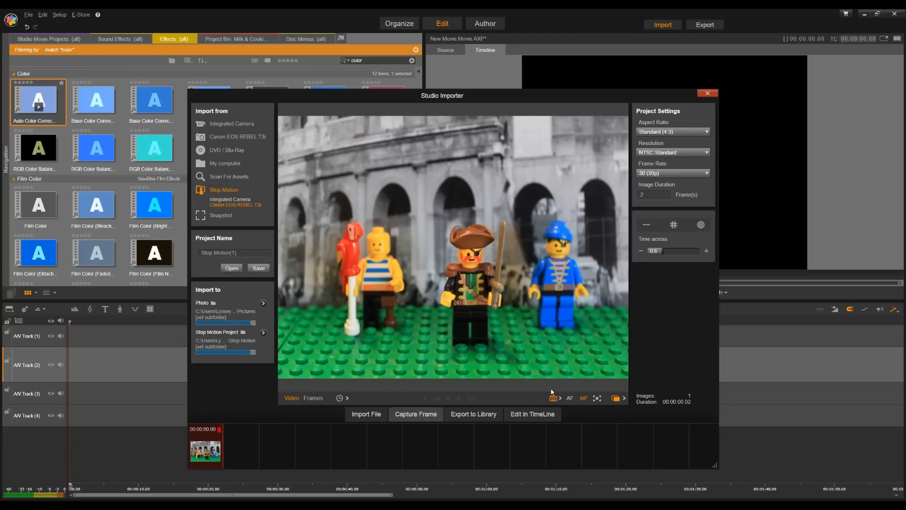
mouse_move(648, 225)
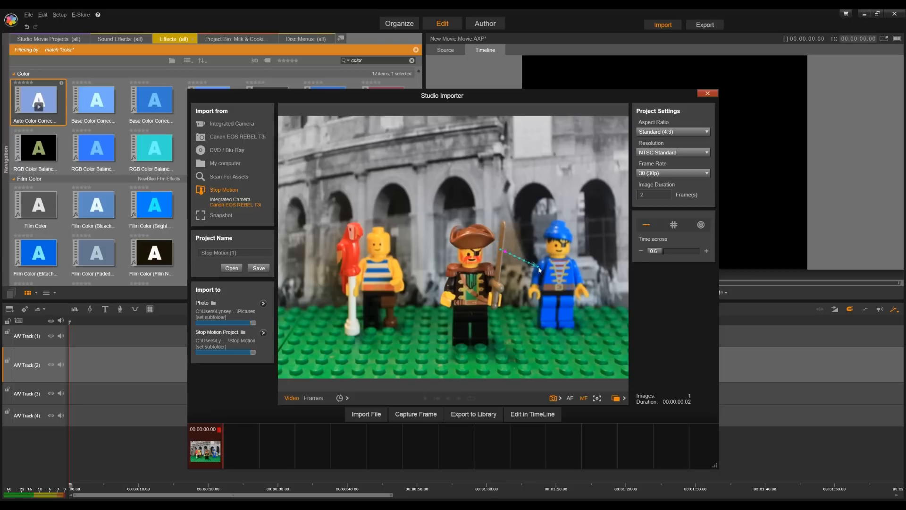
mouse_move(668, 251)
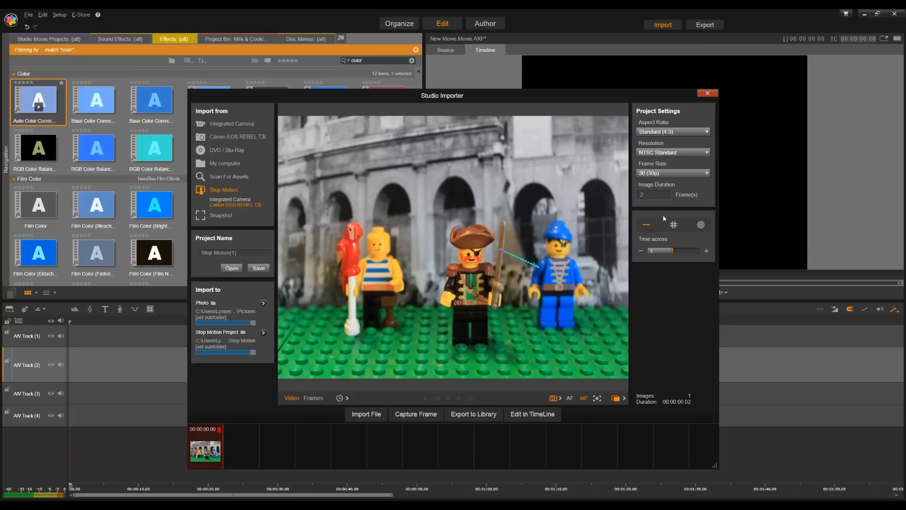
mouse_move(653, 194)
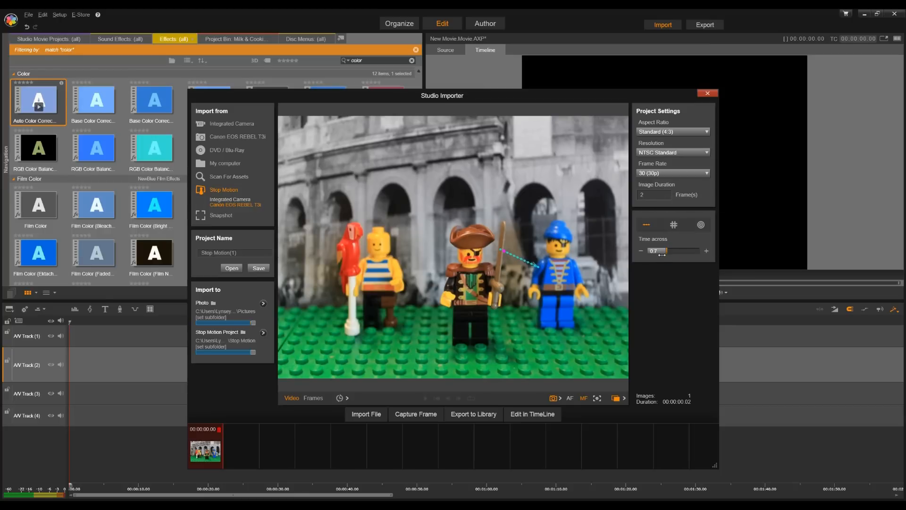
Lower the line guide's Time across slider to 0.5
click(640, 251)
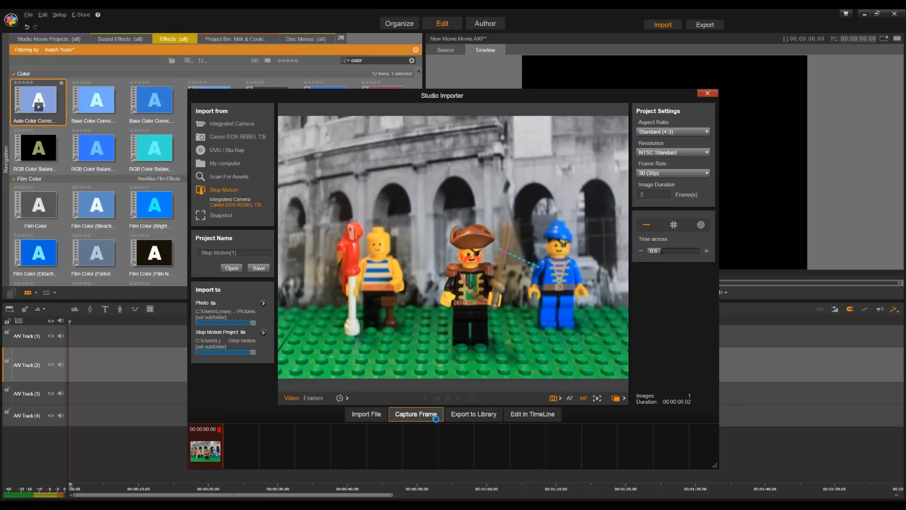
Capture successive sword poses frame by frame until the strip holds nine images
click(416, 414)
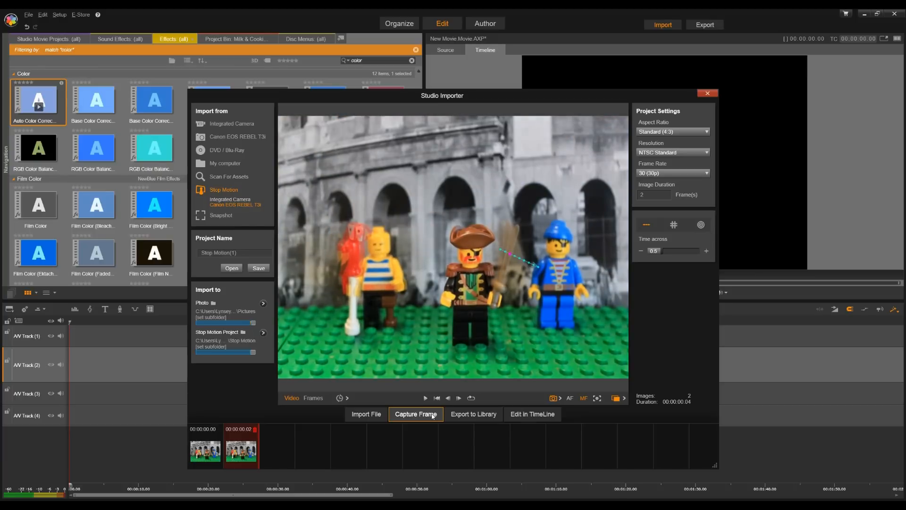
click(416, 413)
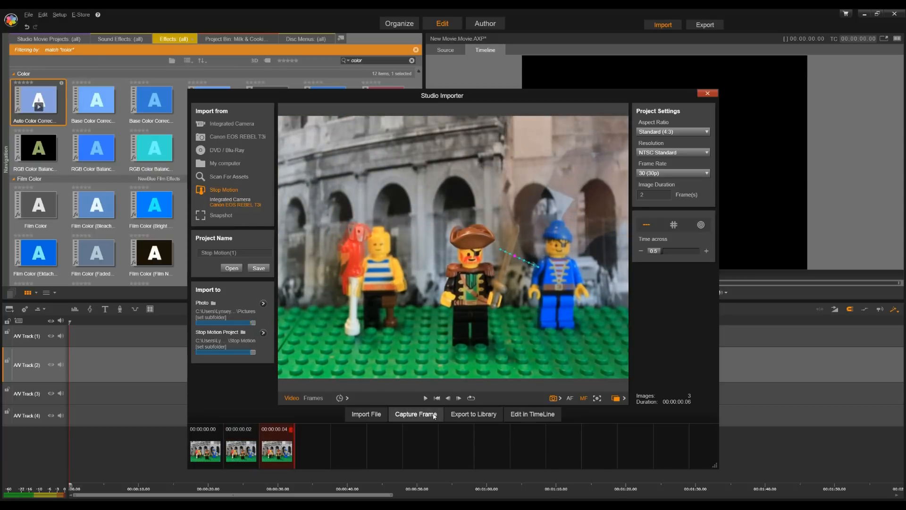
click(416, 414)
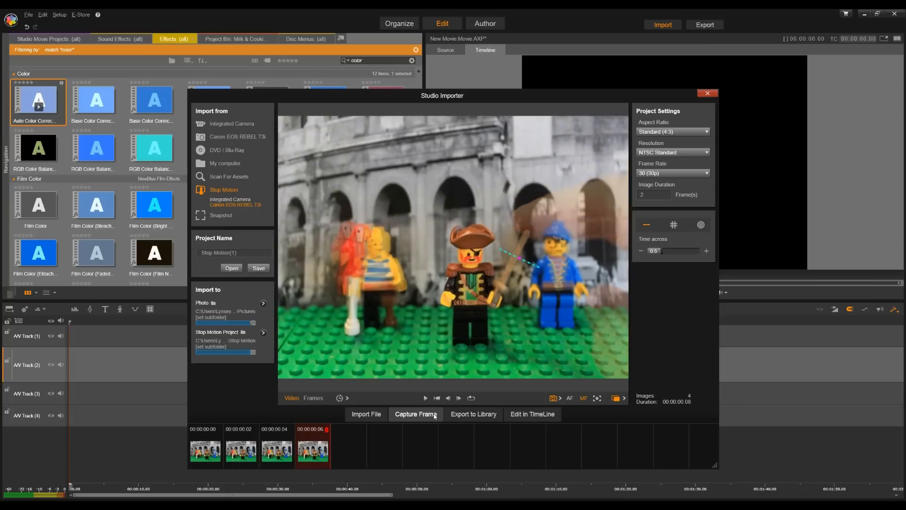
click(416, 414)
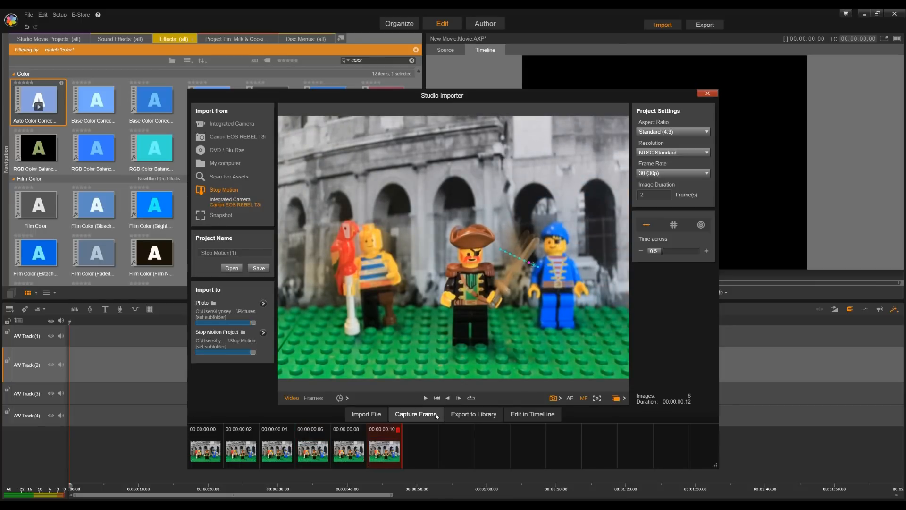
click(415, 414)
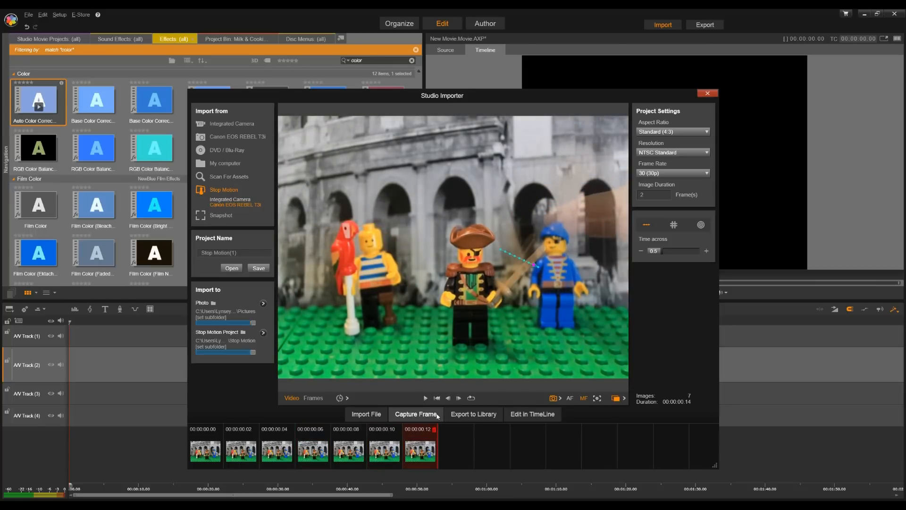
click(416, 414)
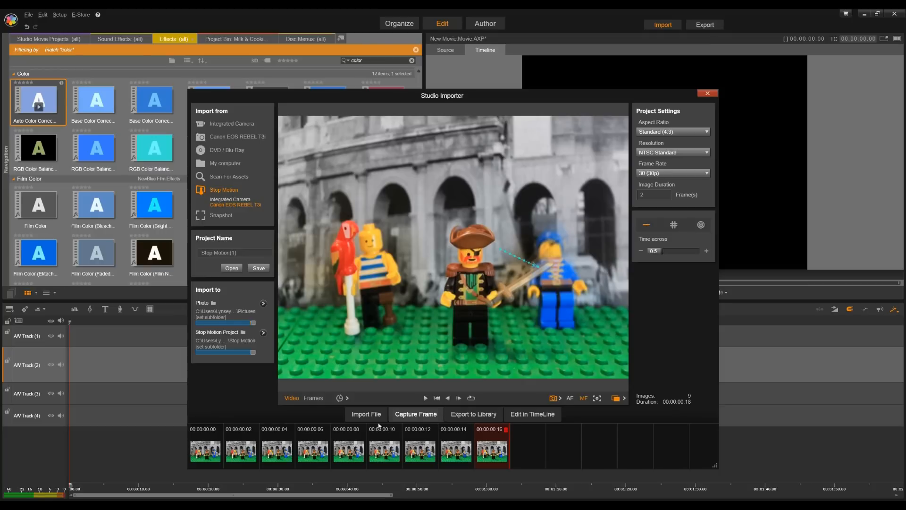
Review the nine captured frames and switch the motion guide to concentric circles at 1.6 time across
click(424, 398)
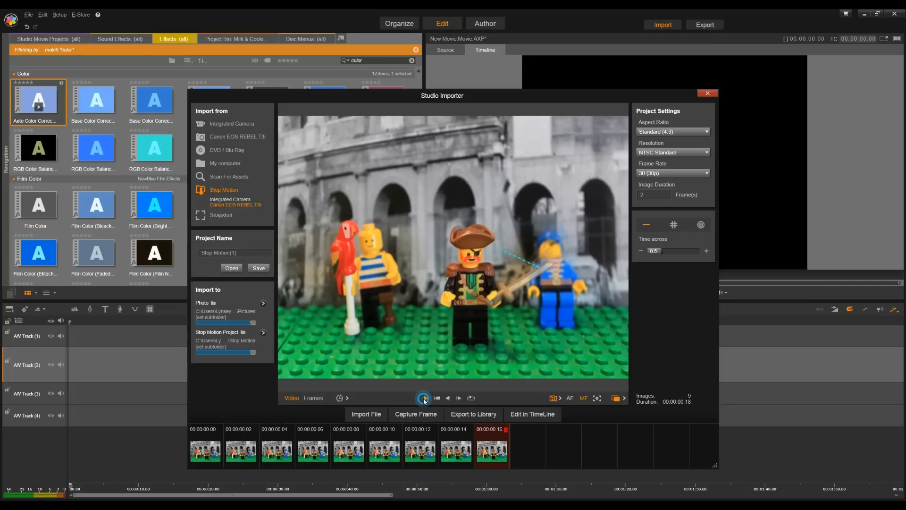
click(424, 398)
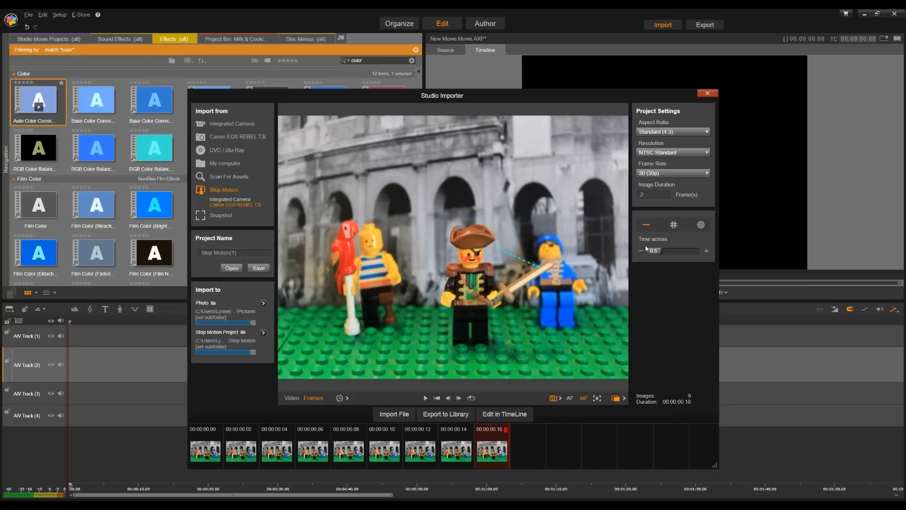
mouse_move(673, 225)
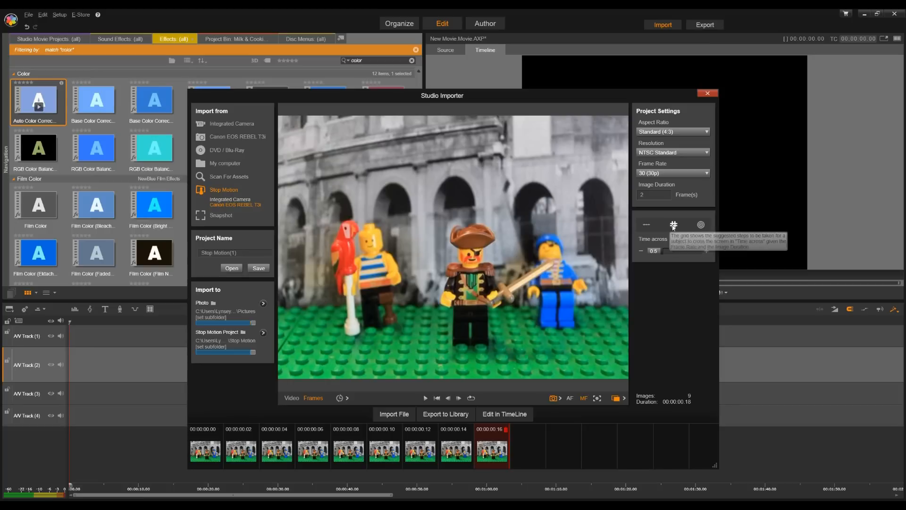
click(673, 224)
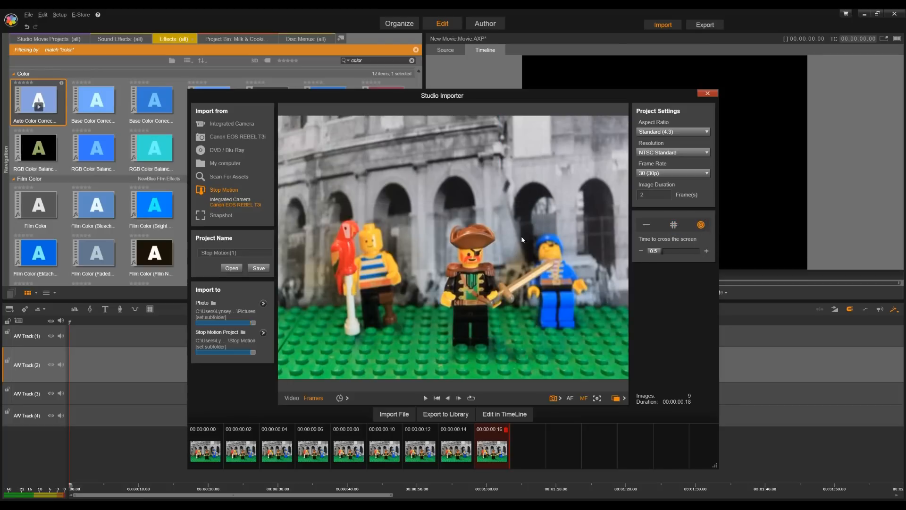
mouse_move(560, 283)
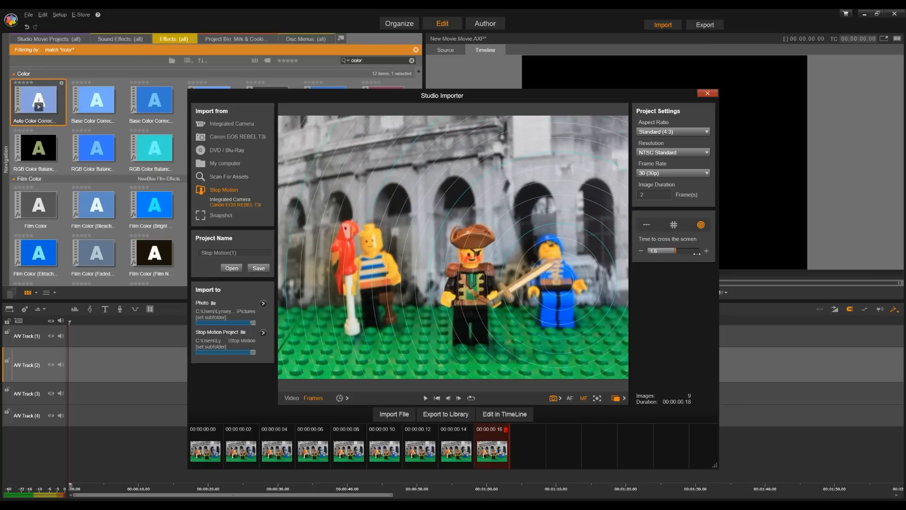
mouse_move(694, 258)
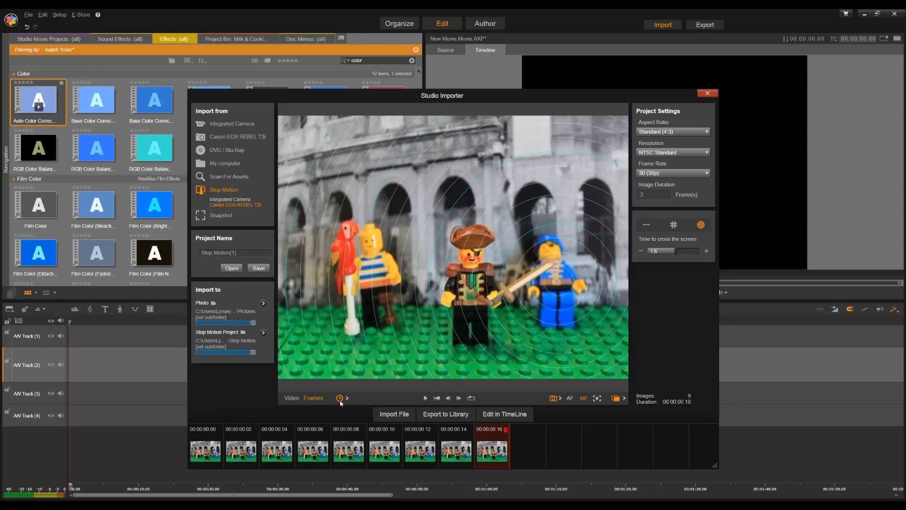
mouse_move(346, 398)
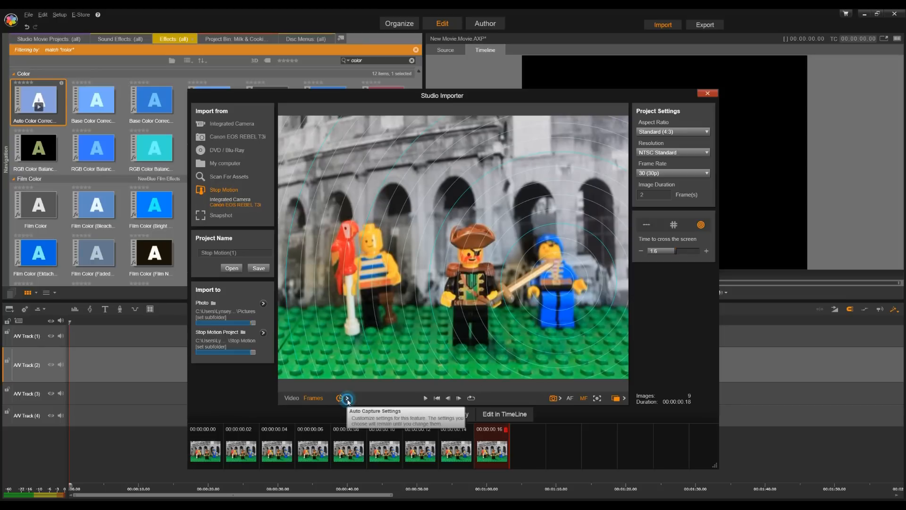
Set the Auto Capture interval and a one-minute duration and confirm
click(341, 398)
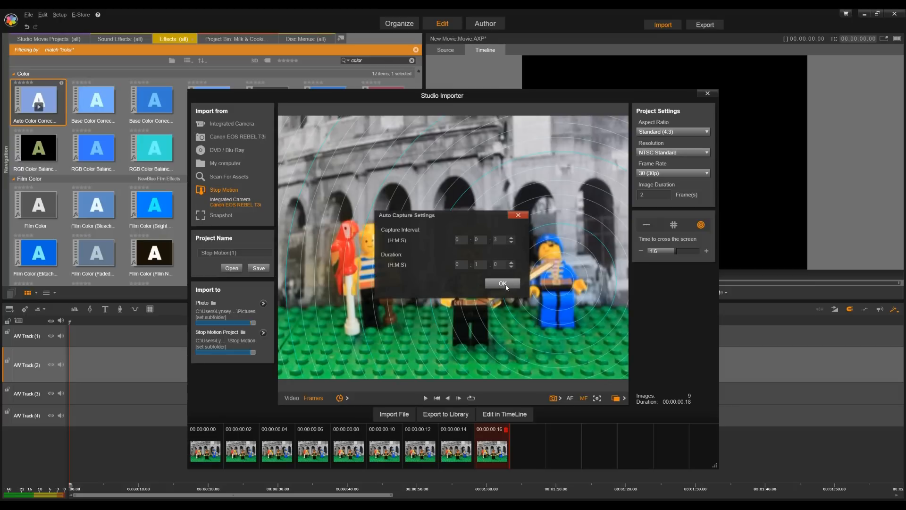
click(501, 283)
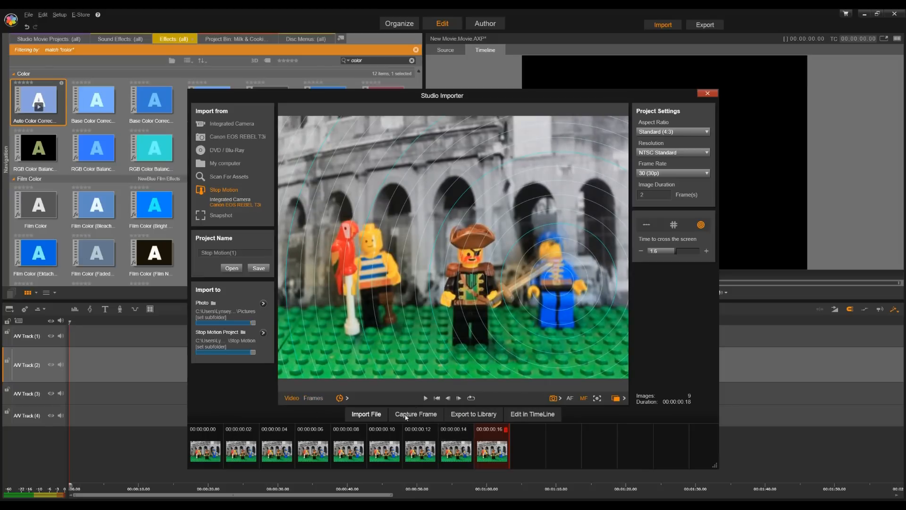
mouse_move(416, 414)
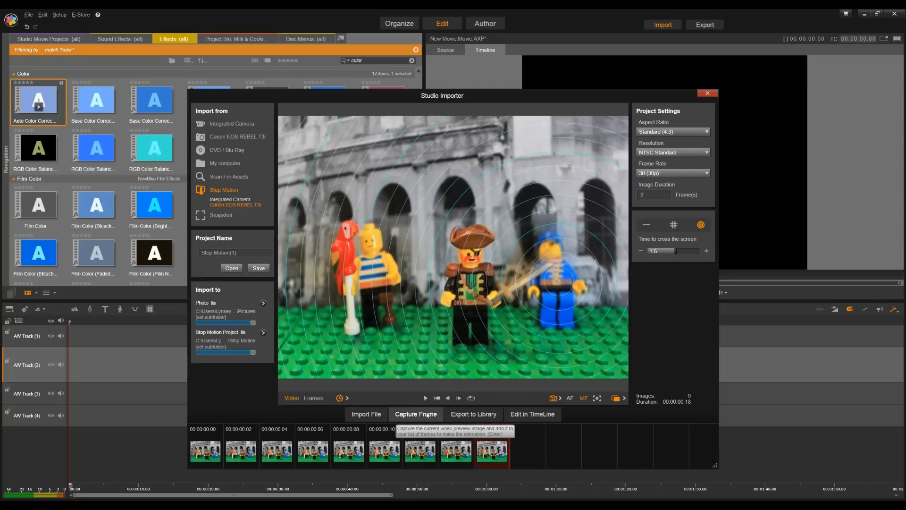
Run timed auto capture while moving the figures, then stop it at ten images
click(416, 414)
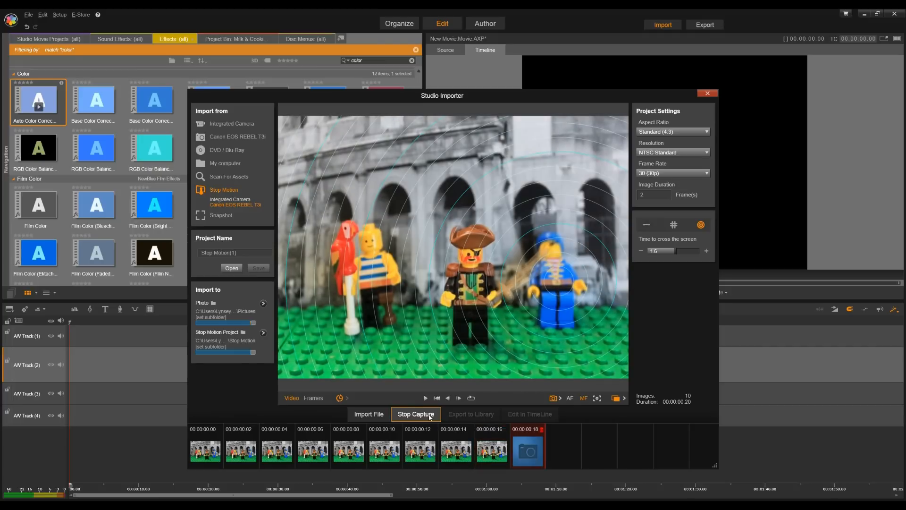
click(416, 417)
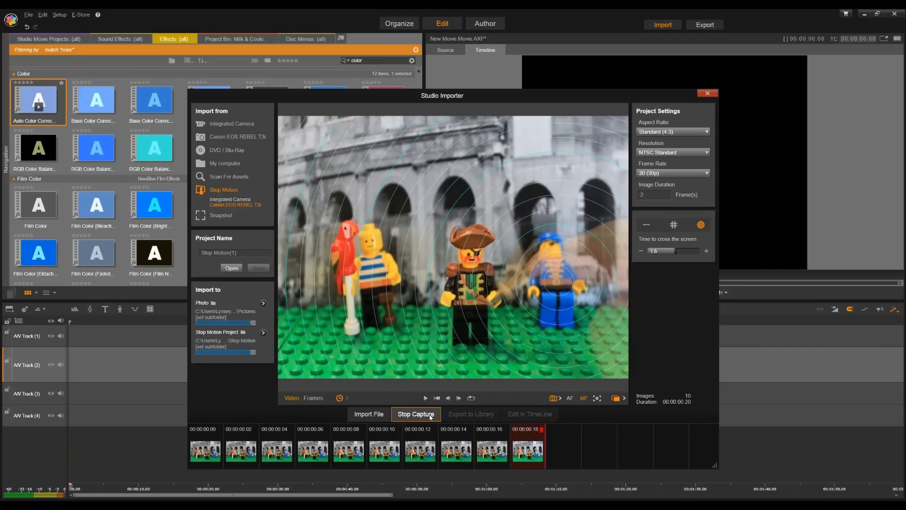
click(553, 399)
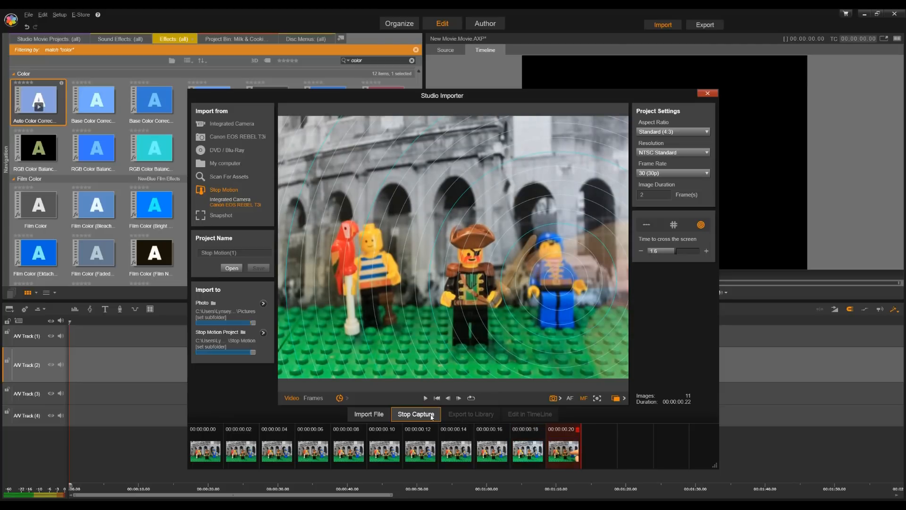
click(415, 414)
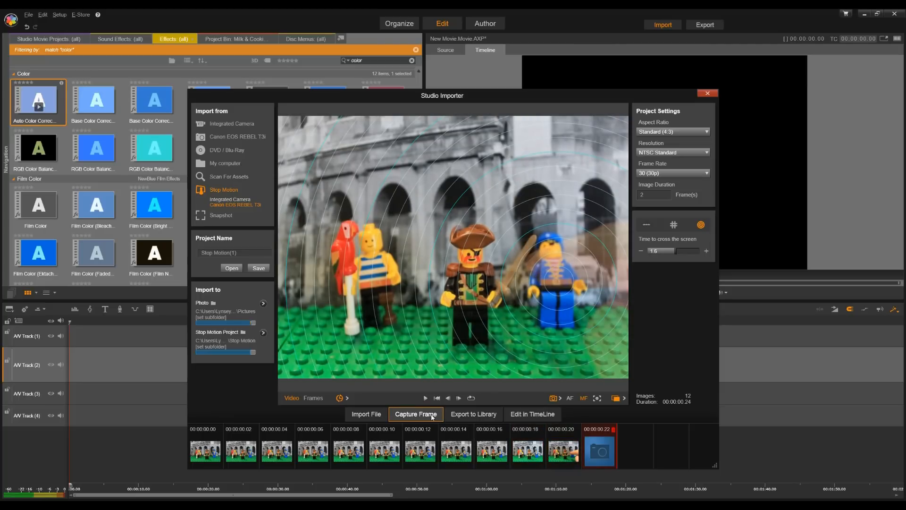
click(416, 413)
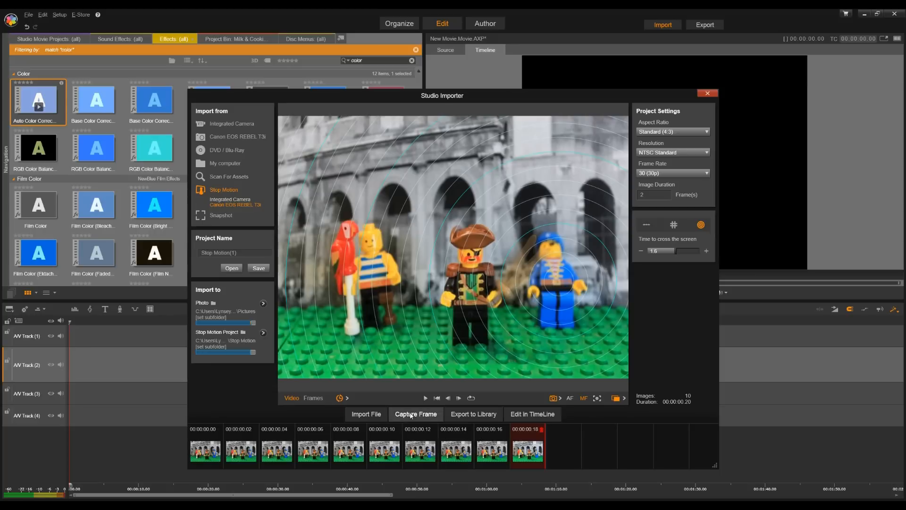
mouse_move(415, 414)
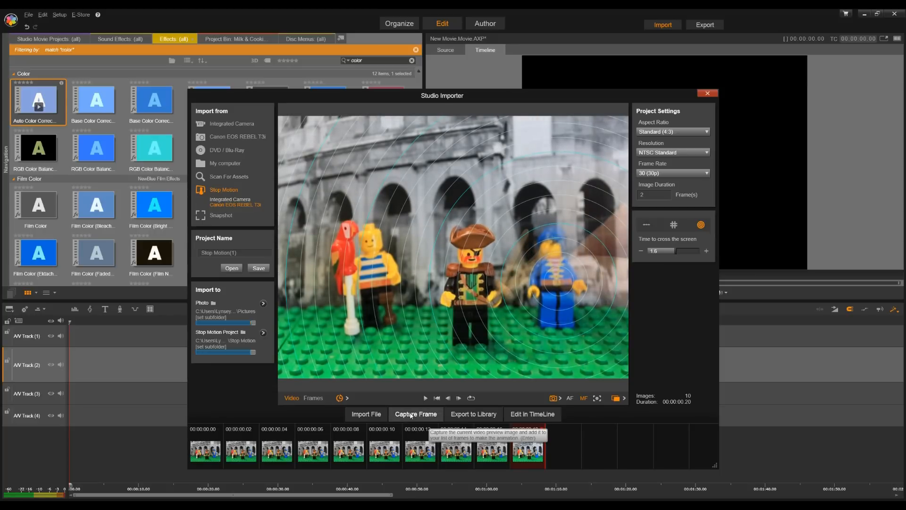
Auto-capture three frames of the blue pirate moving, reaching thirteen images and twenty-six frames' duration
click(416, 414)
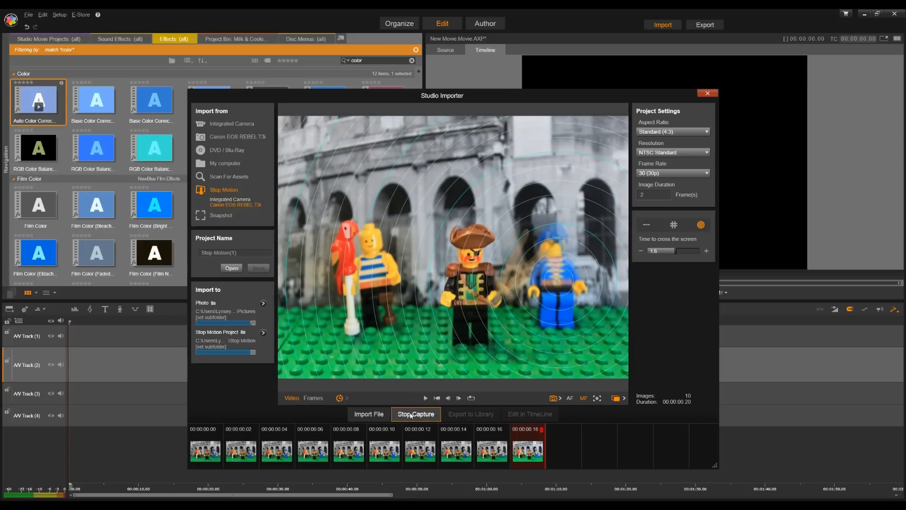
click(415, 413)
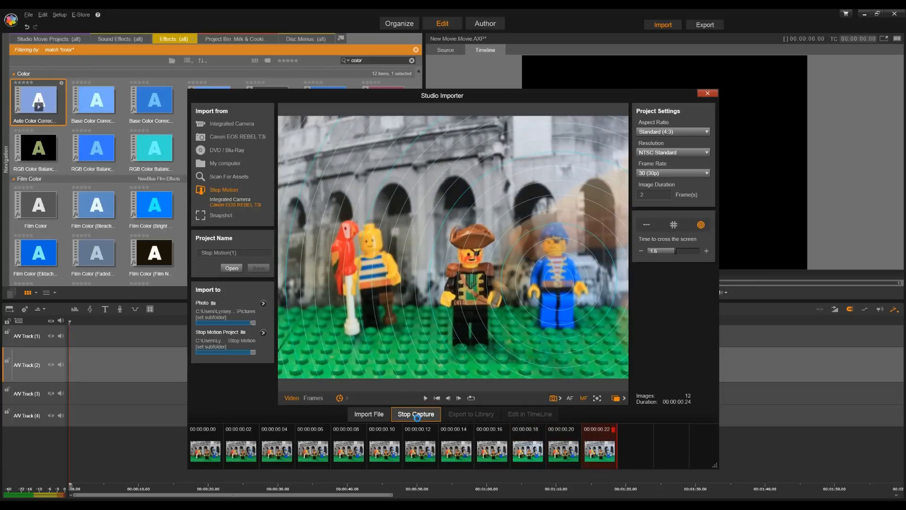
click(416, 414)
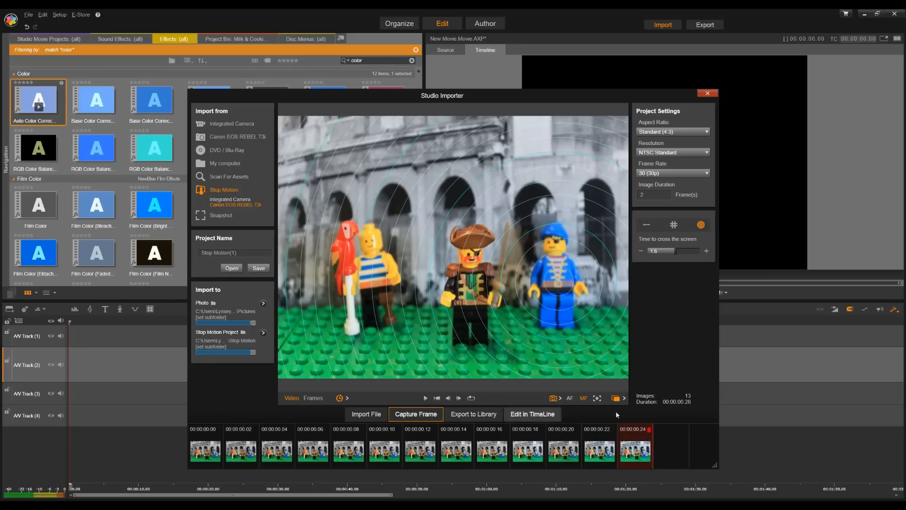
mouse_move(424, 397)
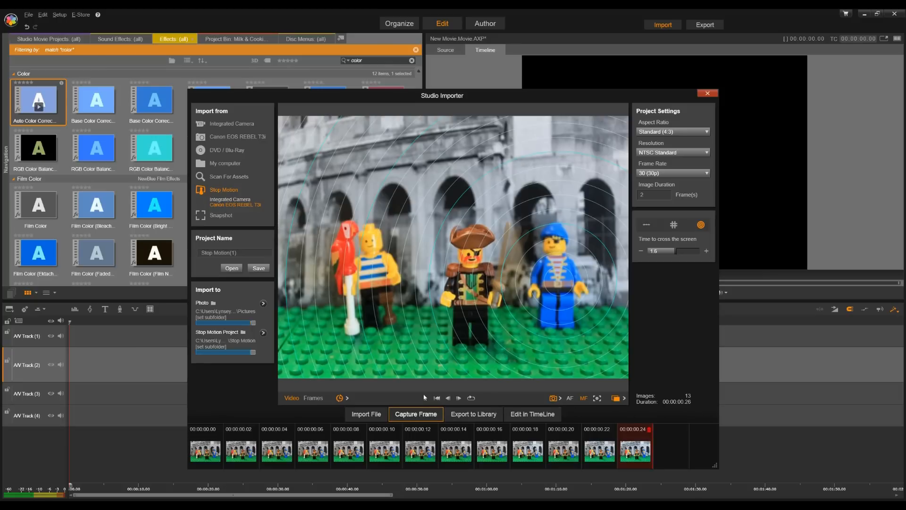